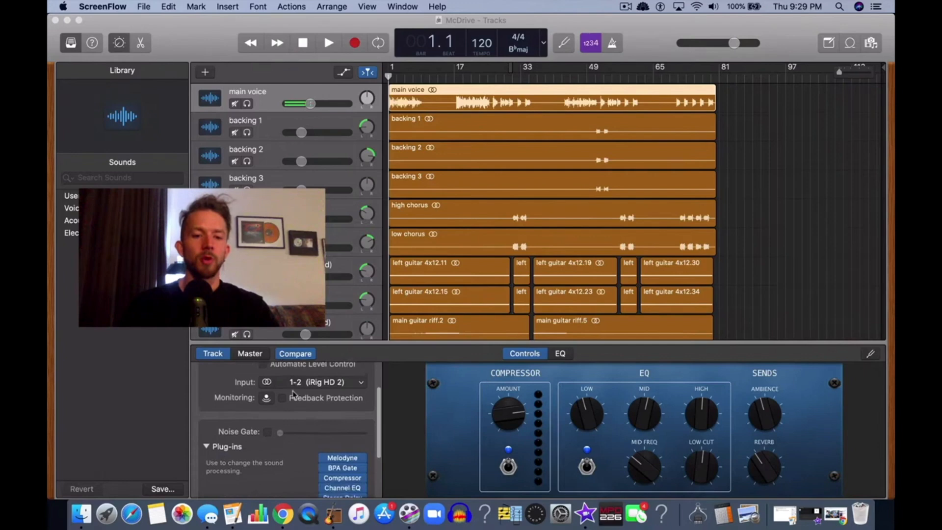
# Scroll down the track list to show the automation lanes, with main voice on Volume.
pyautogui.scroll(-3)
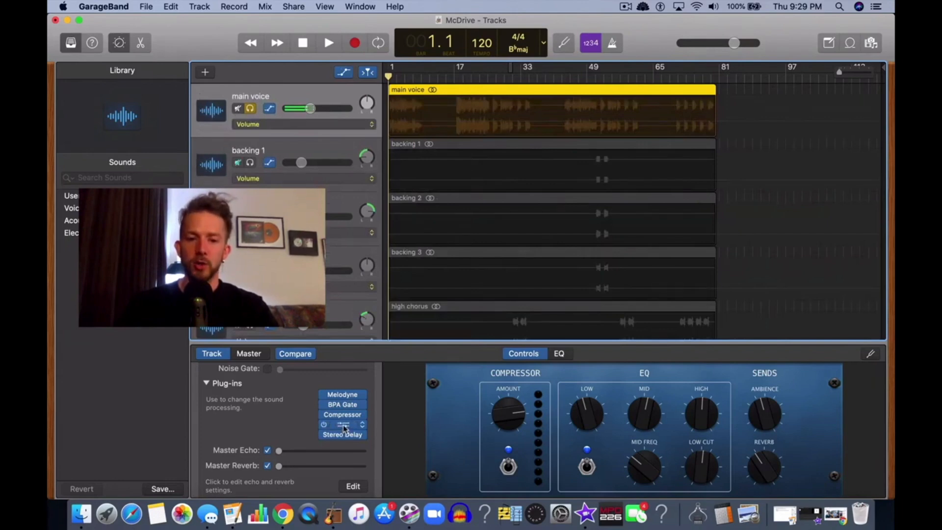
pyautogui.click(342, 424)
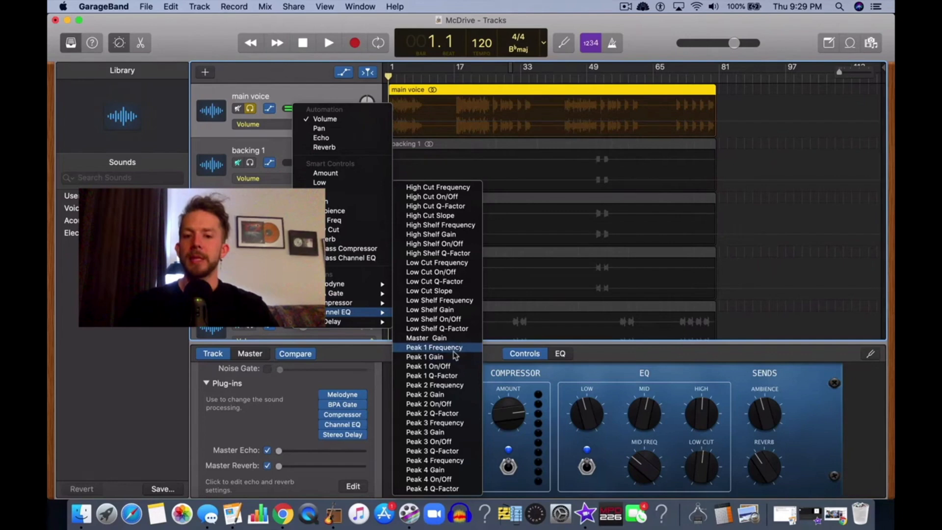
pyautogui.moveTo(455, 369)
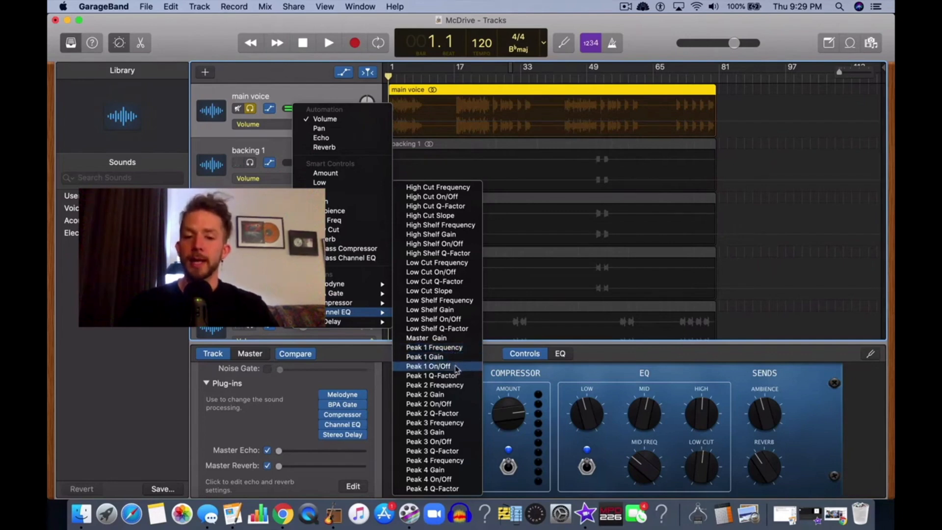
pyautogui.moveTo(431, 375)
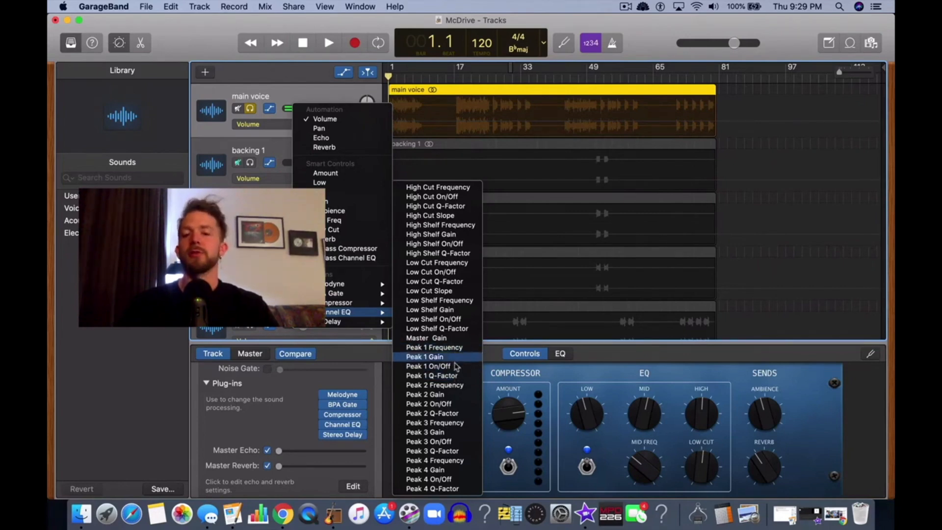
pyautogui.moveTo(431, 376)
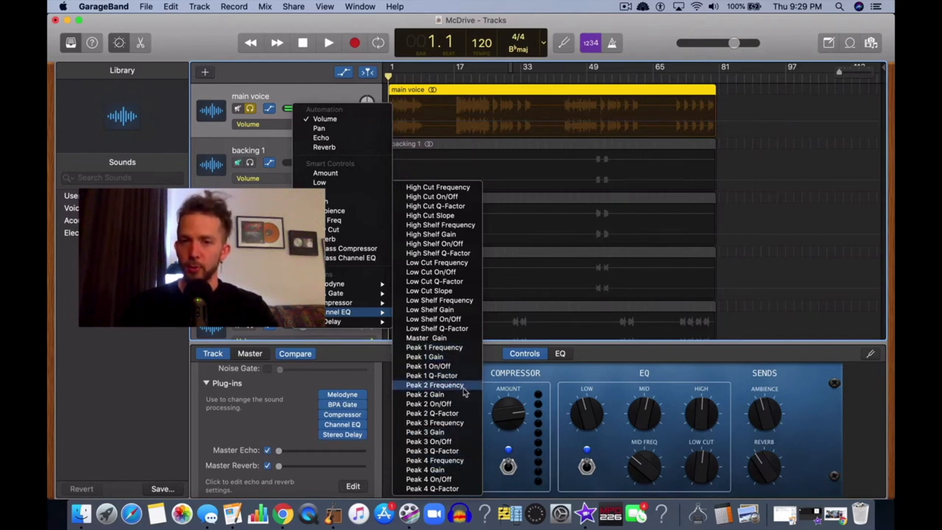
pyautogui.moveTo(431, 375)
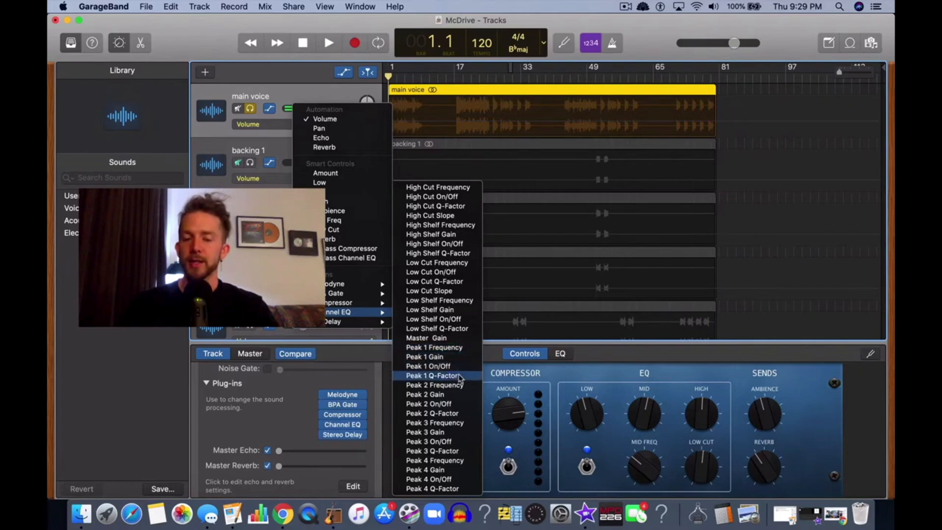
pyautogui.moveTo(460, 352)
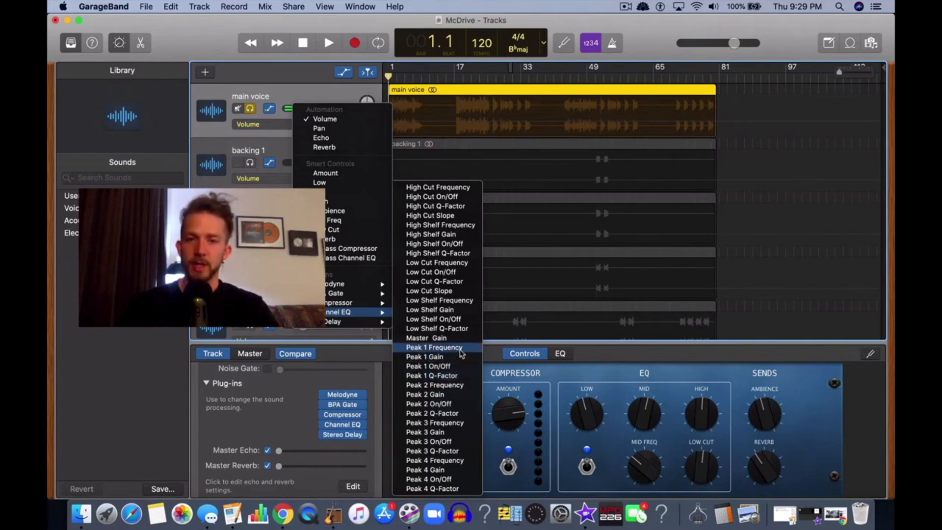
pyautogui.moveTo(460, 375)
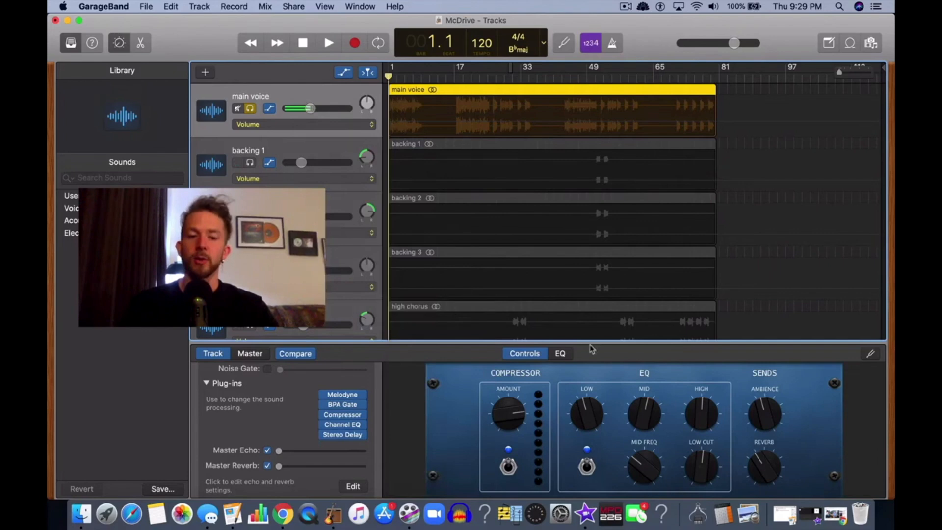
pyautogui.moveTo(476, 321)
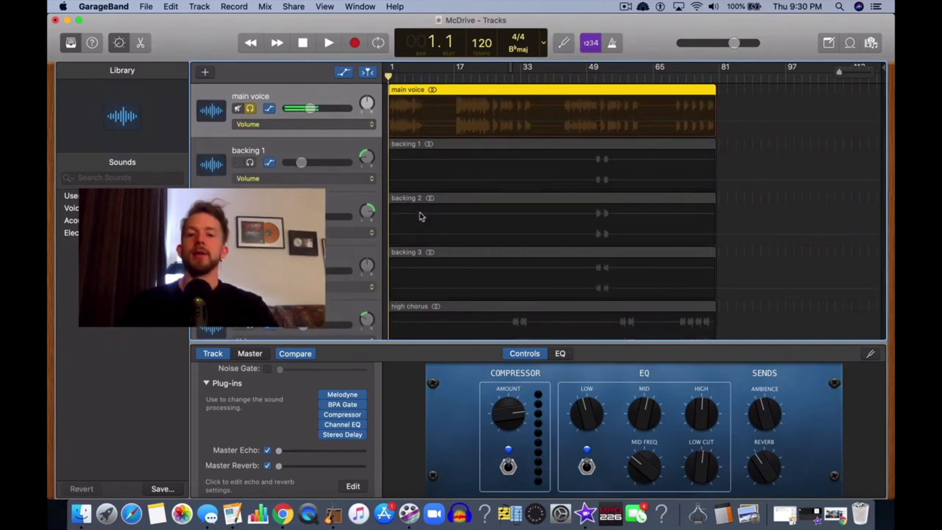
pyautogui.moveTo(437, 171)
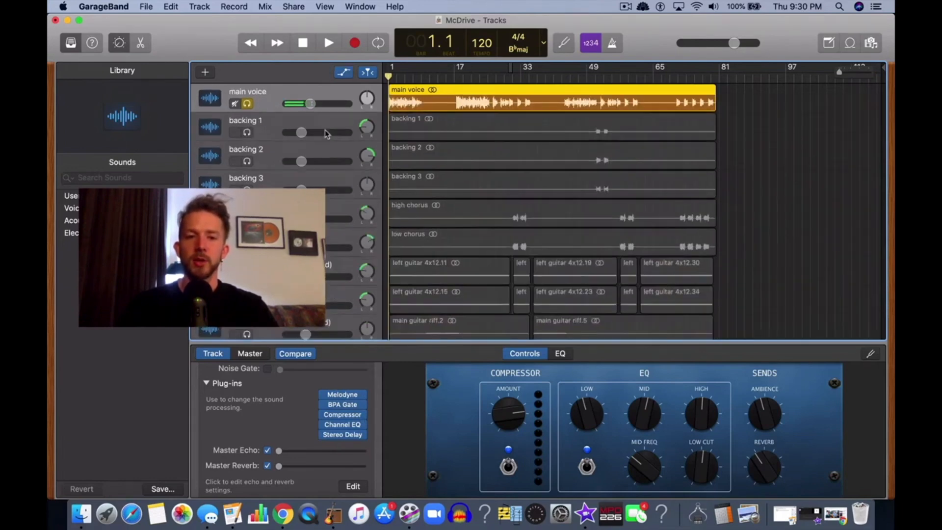
# Switch the main voice automation lane to Channel EQ: Peak 1 Frequency.
pyautogui.click(270, 108)
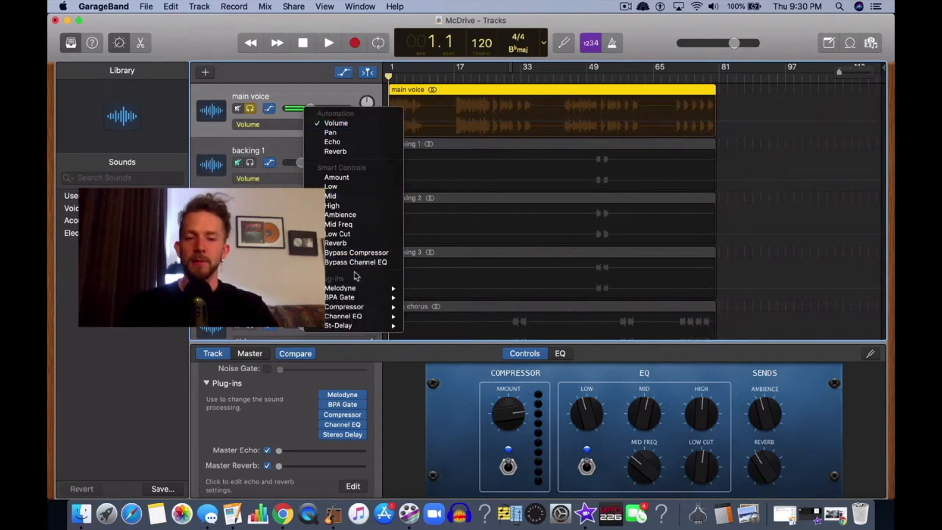
pyautogui.moveTo(340, 288)
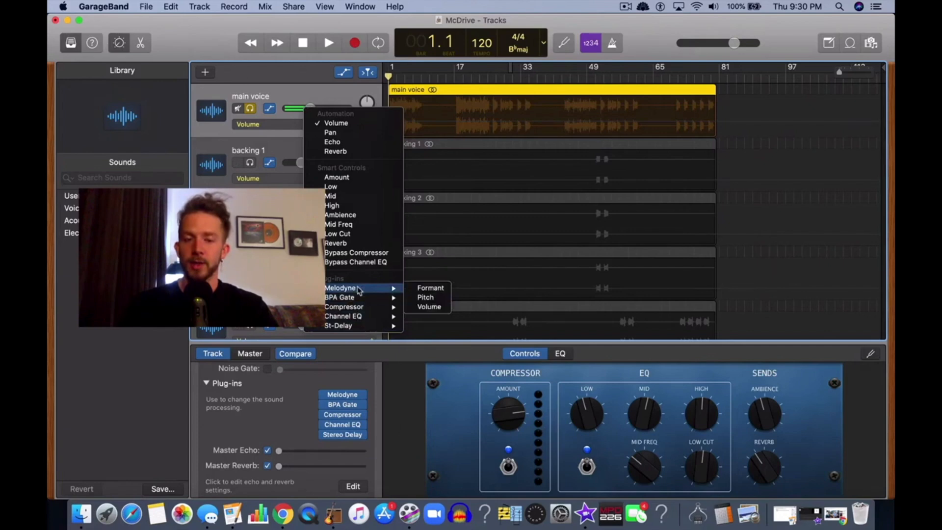
pyautogui.moveTo(358, 298)
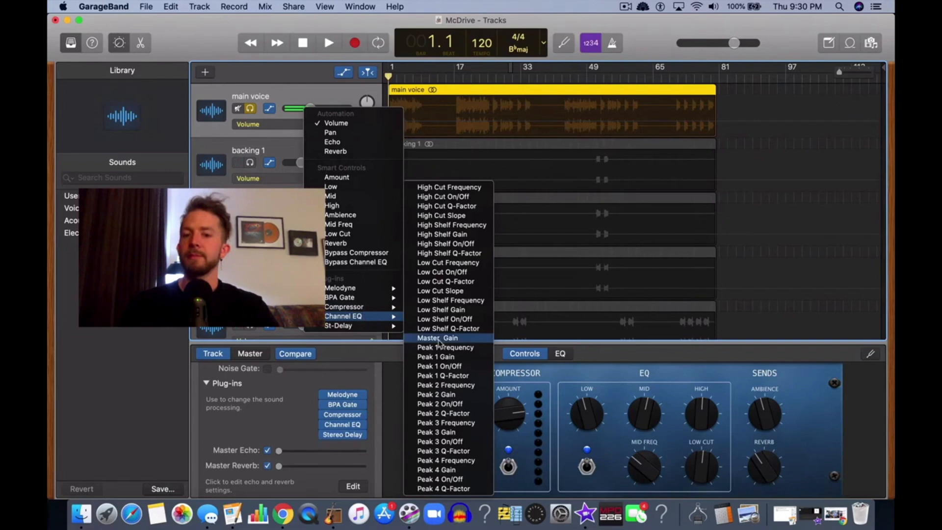
pyautogui.click(445, 347)
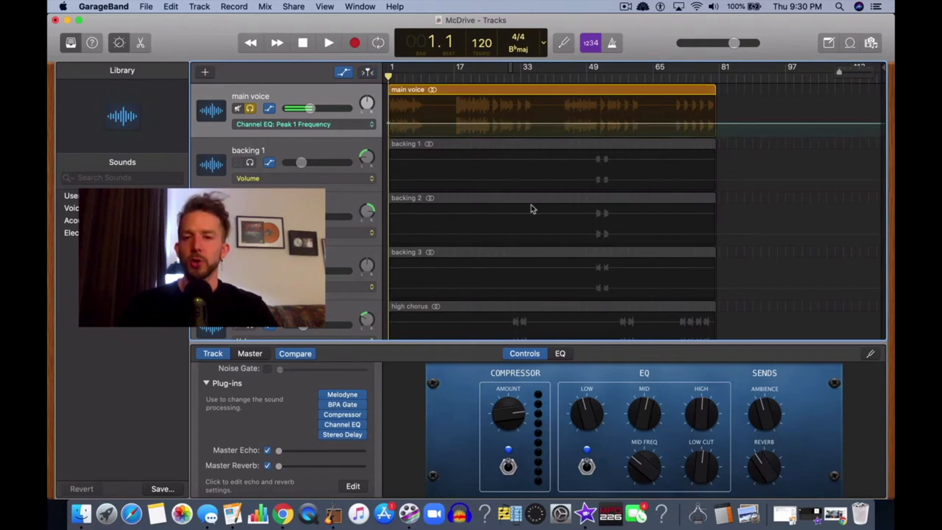
pyautogui.moveTo(560, 353)
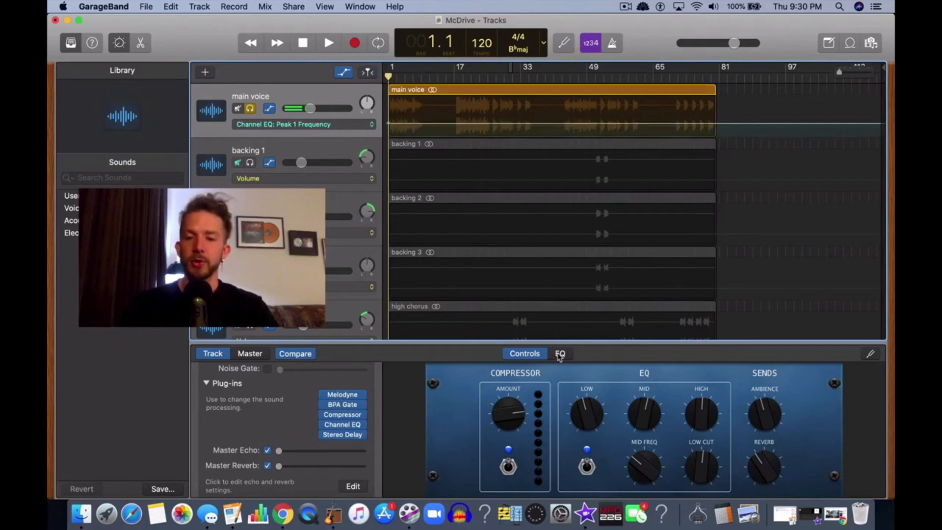
# Show the main voice EQ graph and add a rising Peak 1 Frequency automation point.
pyautogui.click(559, 354)
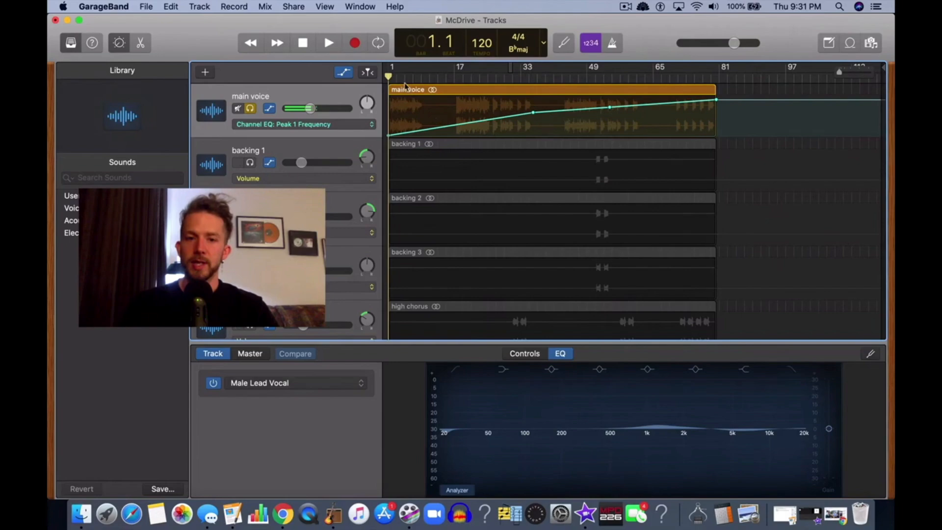
pyautogui.click(503, 78)
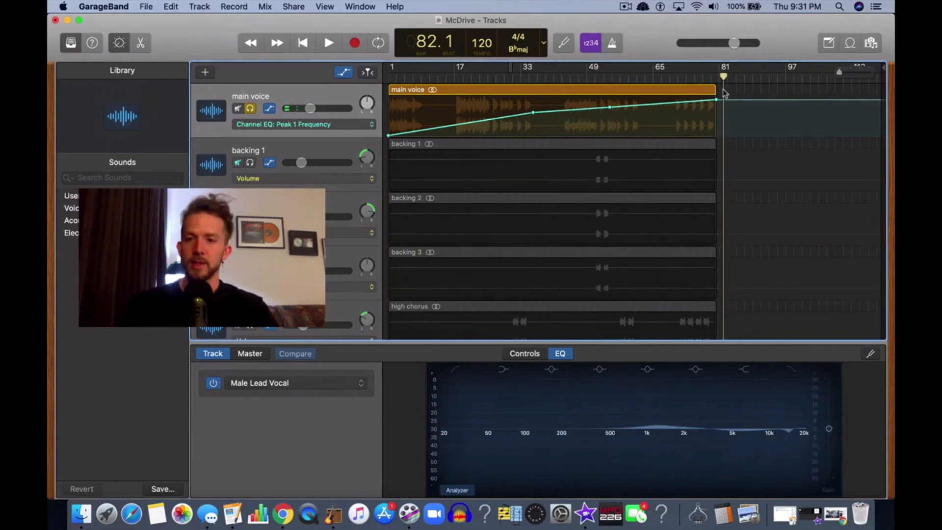
# Move the playhead to bar 14, back to the start, and list automatable parameters.
pyautogui.click(441, 77)
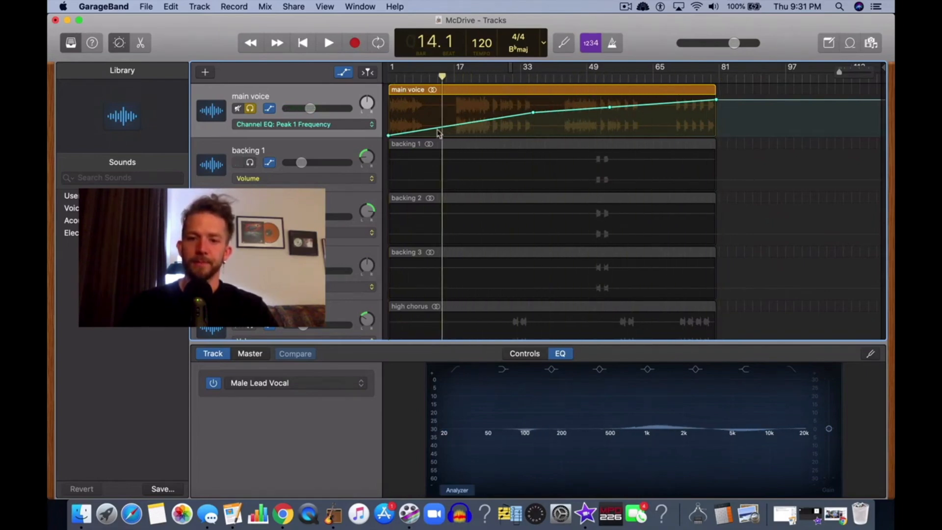
pyautogui.click(302, 42)
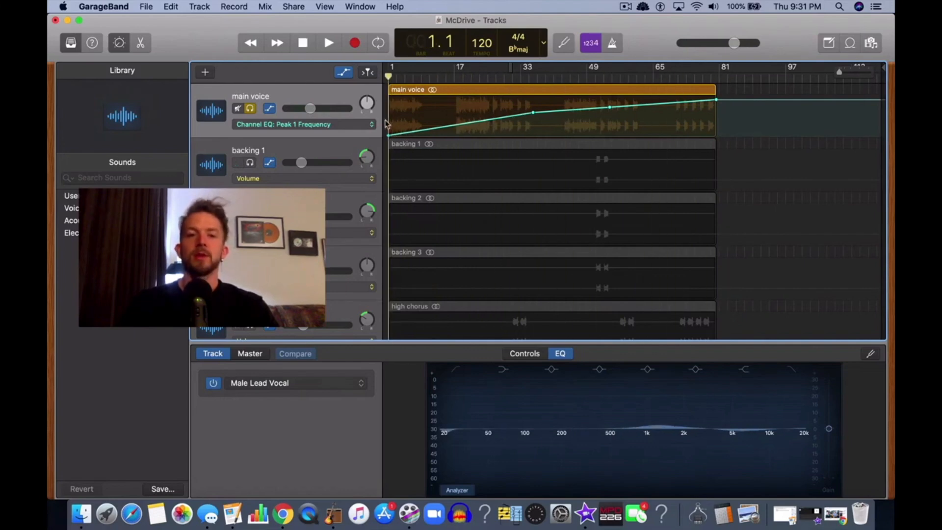
pyautogui.click(303, 124)
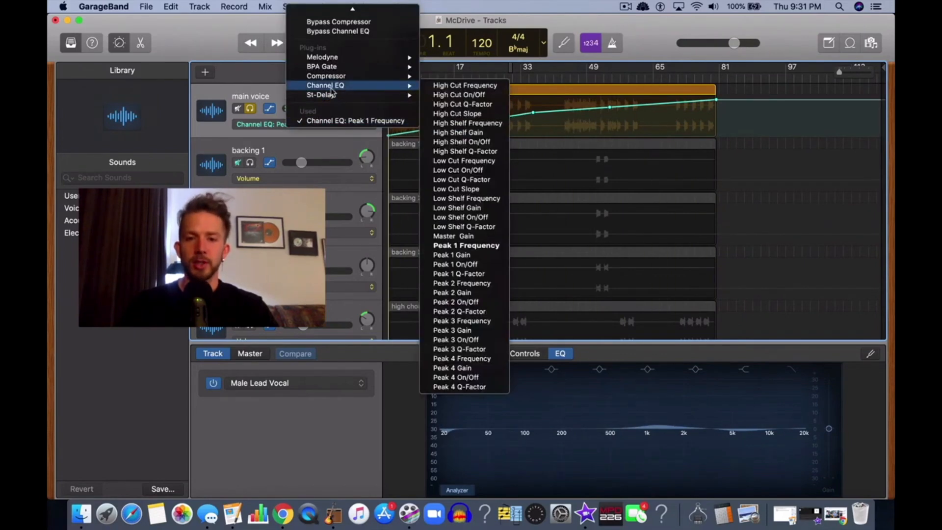
# Automate Peak 1 Gain at full boost, checking the EQ around bar 48.
pyautogui.click(452, 255)
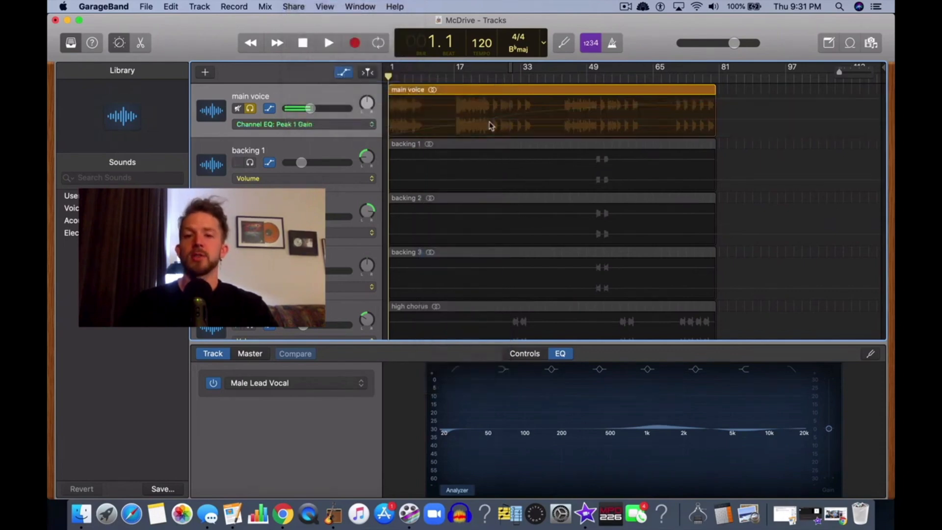
pyautogui.moveTo(451, 128)
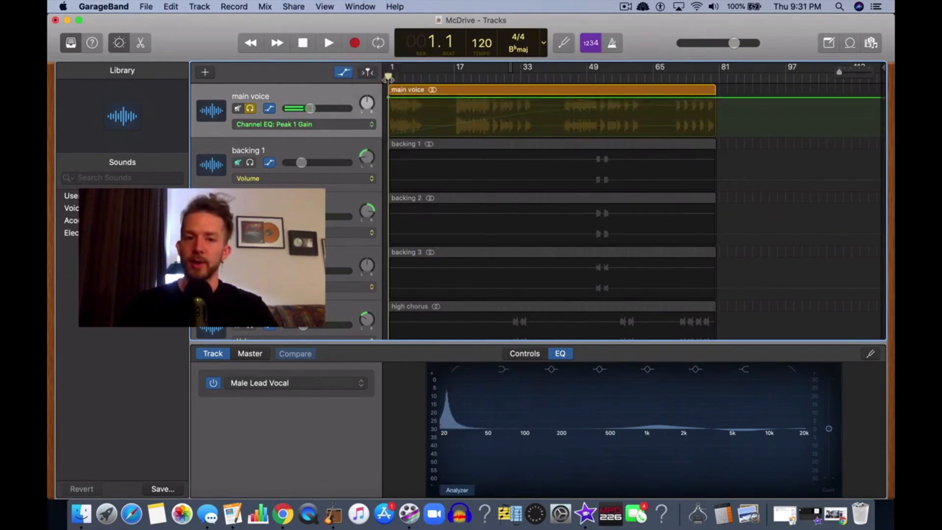
pyautogui.click(583, 78)
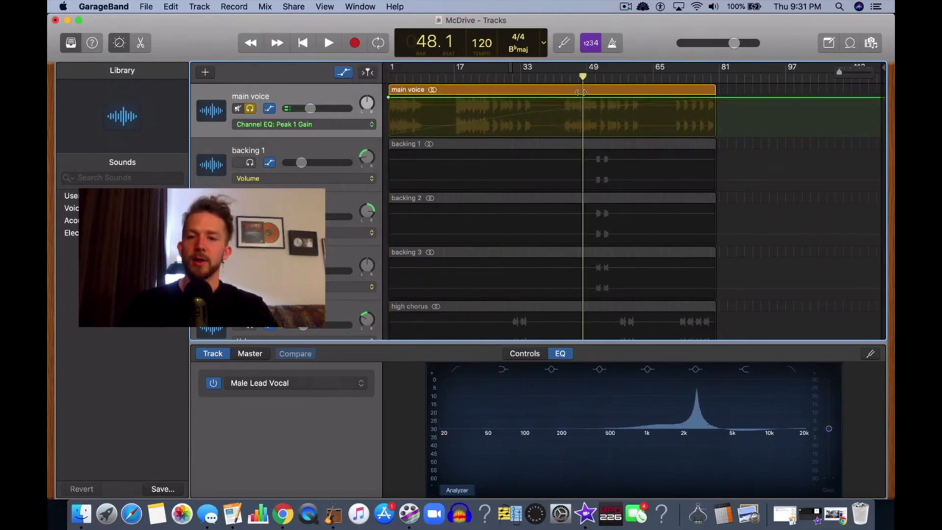
pyautogui.click(303, 43)
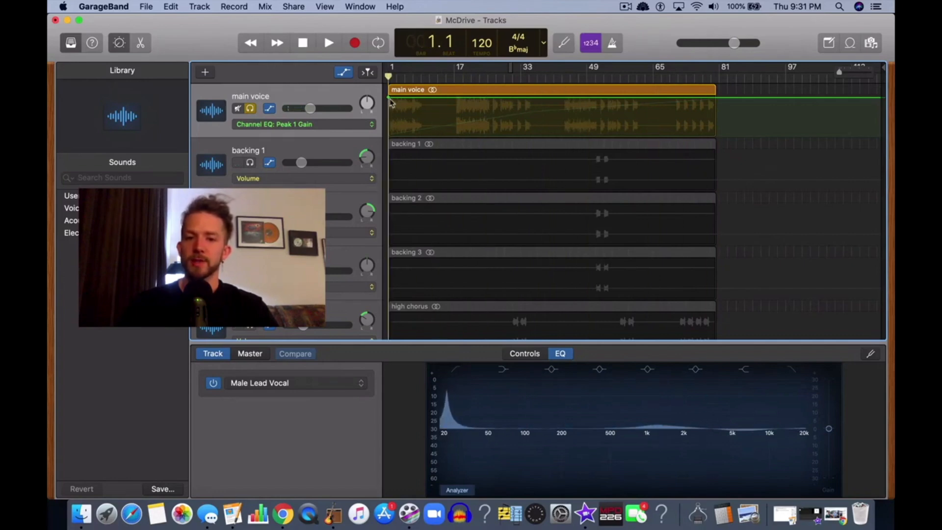
pyautogui.moveTo(310, 108); pyautogui.dragTo(311, 108)
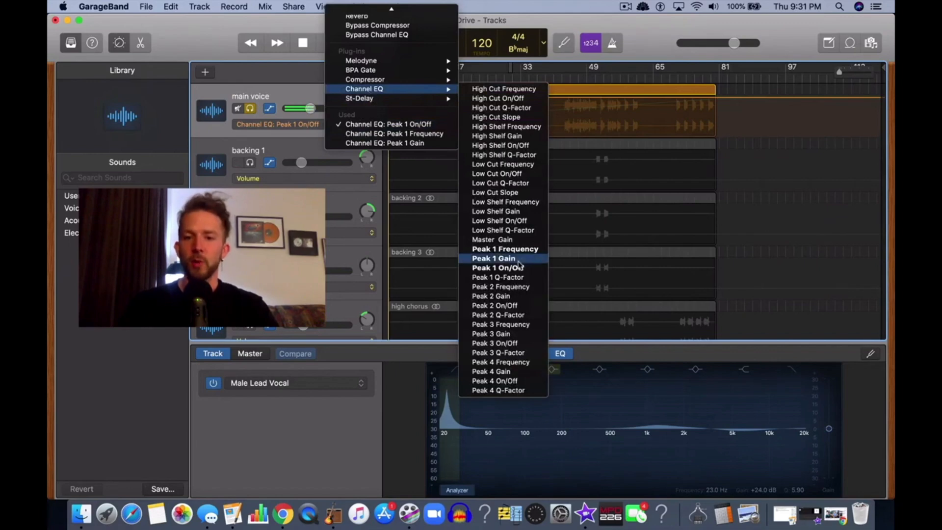
pyautogui.moveTo(498, 277)
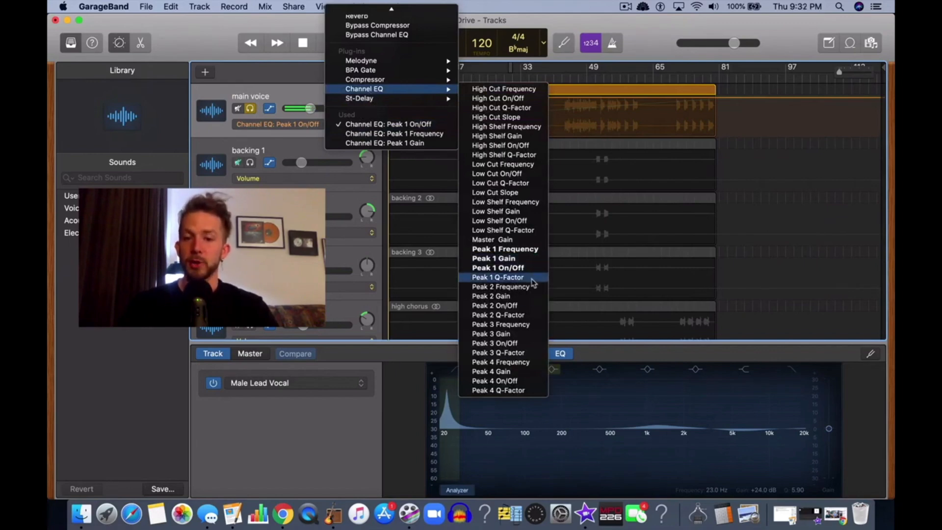
# Switch the main voice automation lane to Channel EQ: Peak 1 Q-Factor.
pyautogui.click(499, 276)
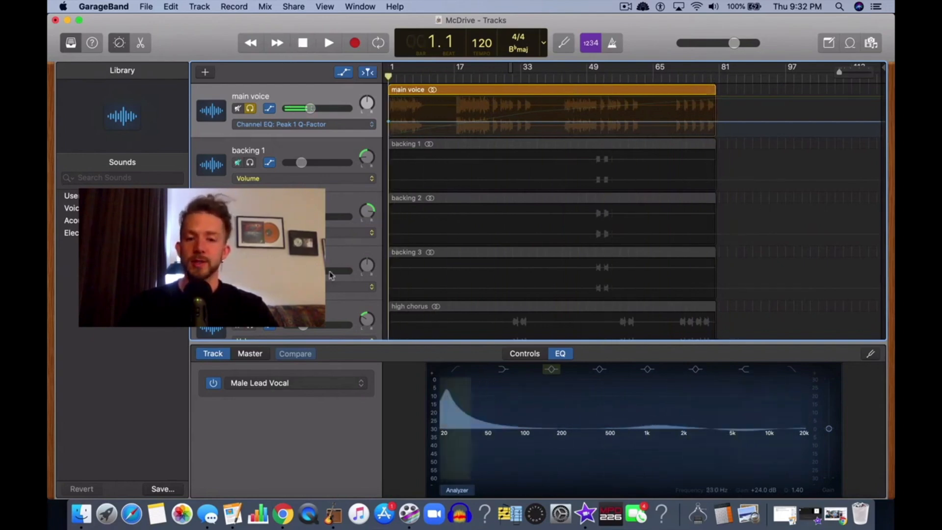
# Play the song to hear the boosted EQ peak sweep through the vocal.
pyautogui.click(329, 42)
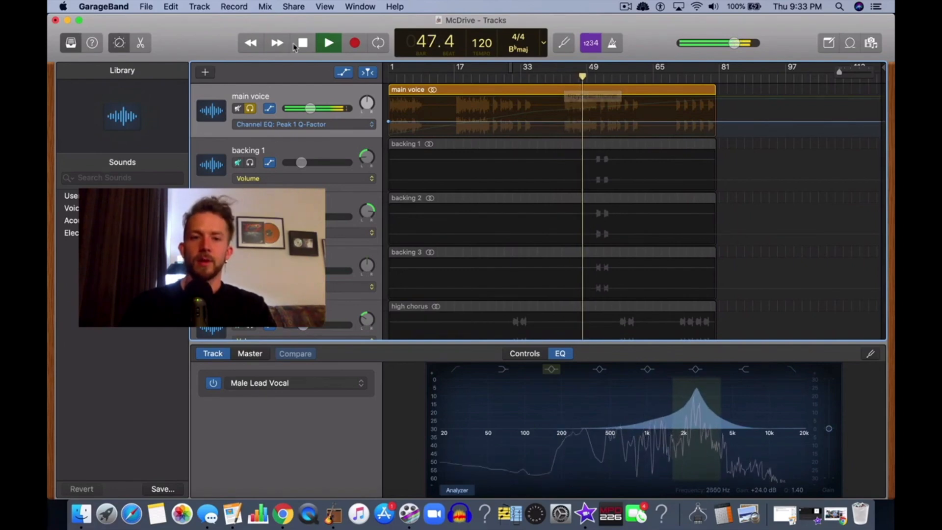
# Stop playback near bar 48 and switch main voice automation to Channel EQ: Master Gain.
pyautogui.click(302, 43)
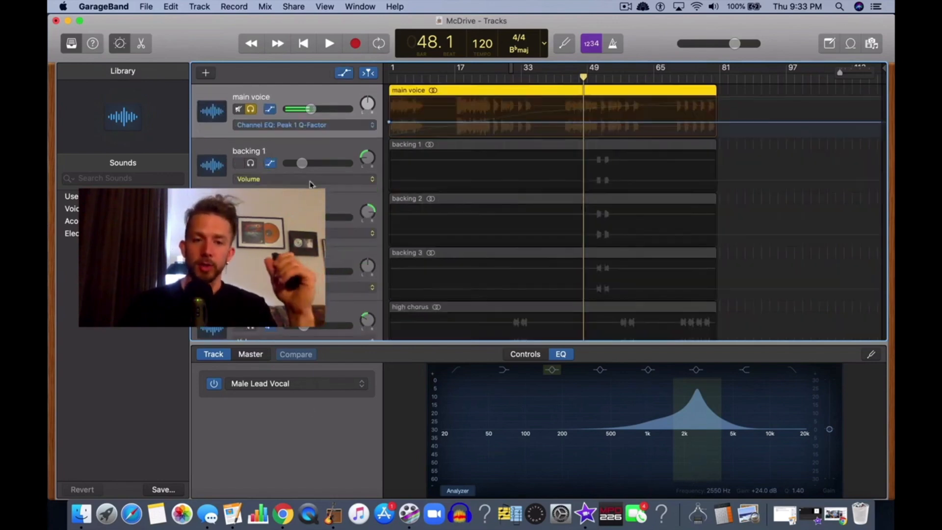
pyautogui.click(303, 124)
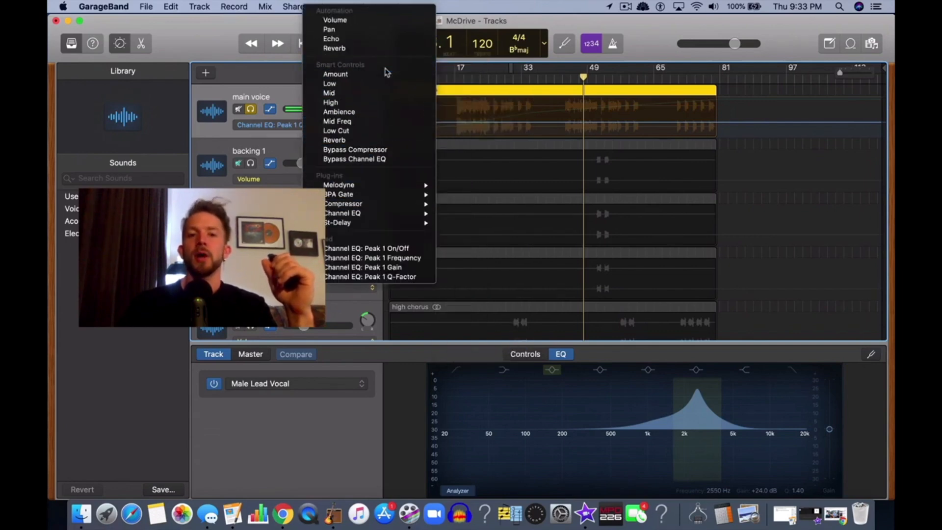
pyautogui.click(343, 213)
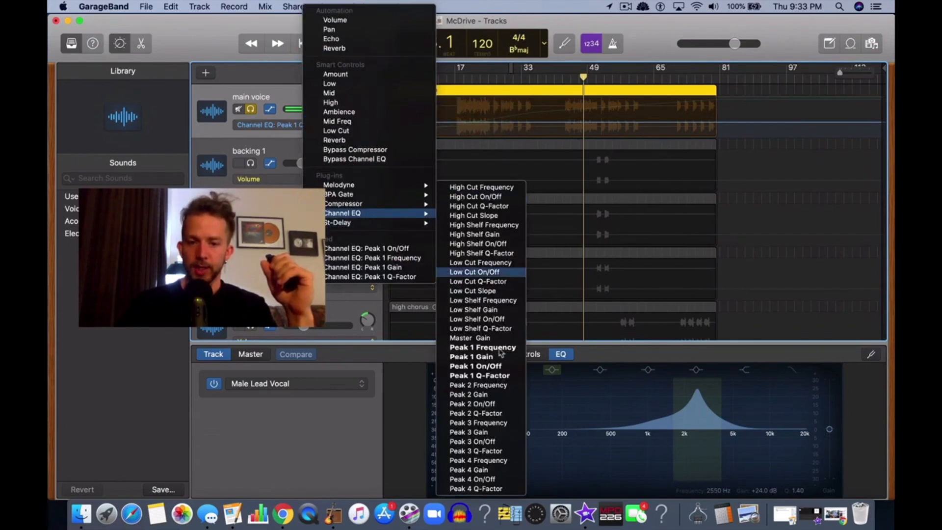
pyautogui.moveTo(481, 328)
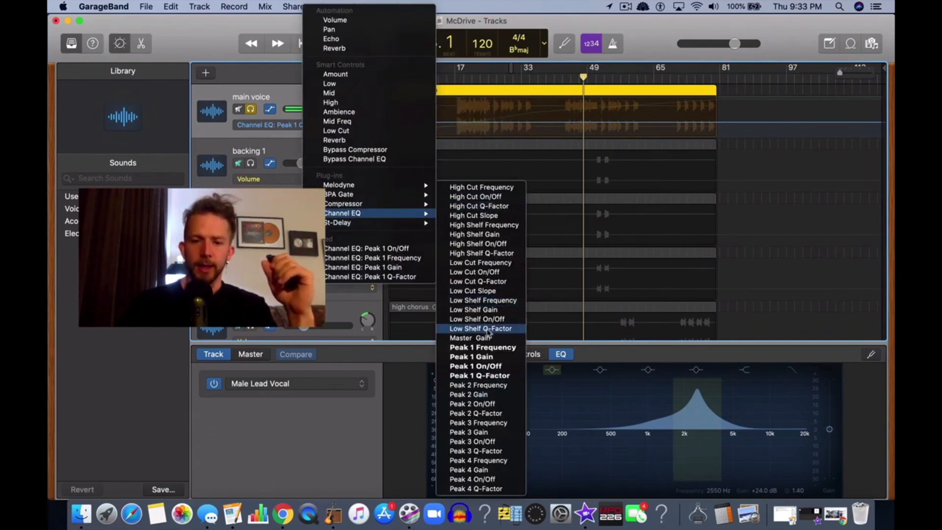
pyautogui.click(468, 337)
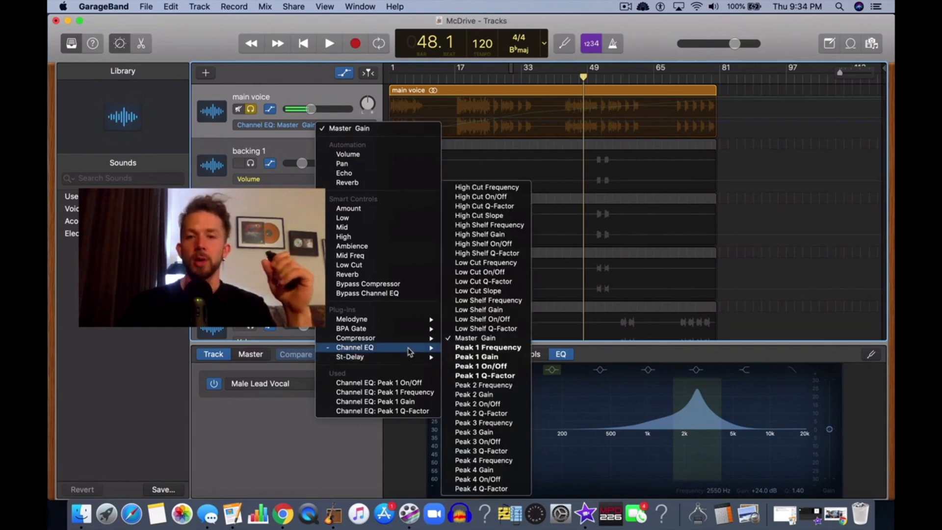
pyautogui.moveTo(488, 347)
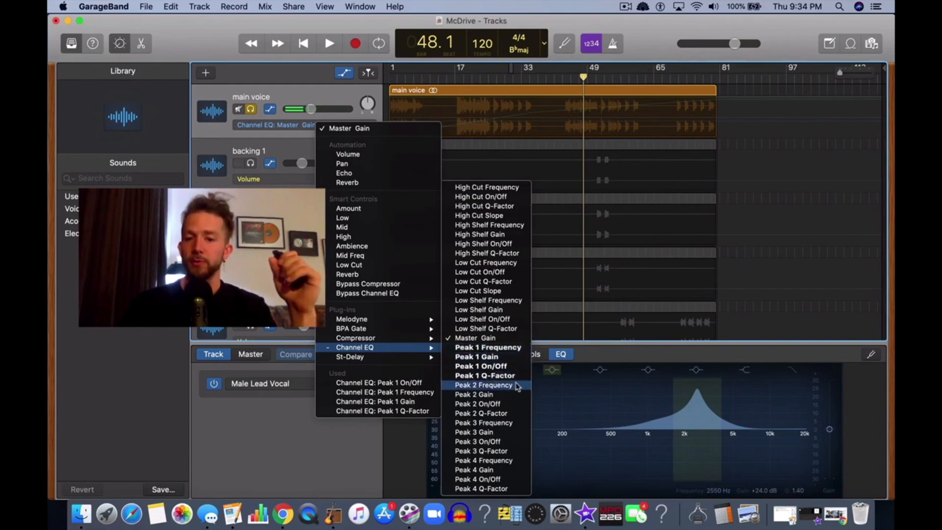
pyautogui.moveTo(491, 479)
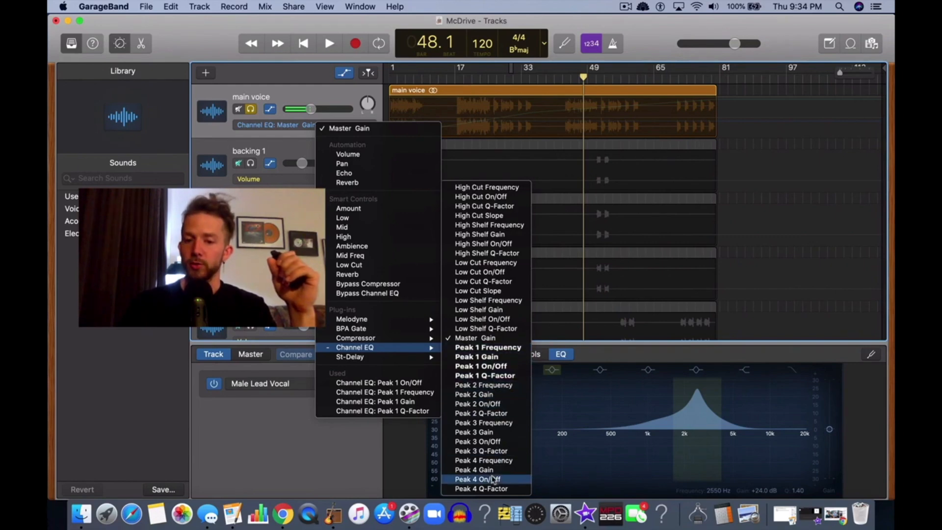
pyautogui.moveTo(757, 192)
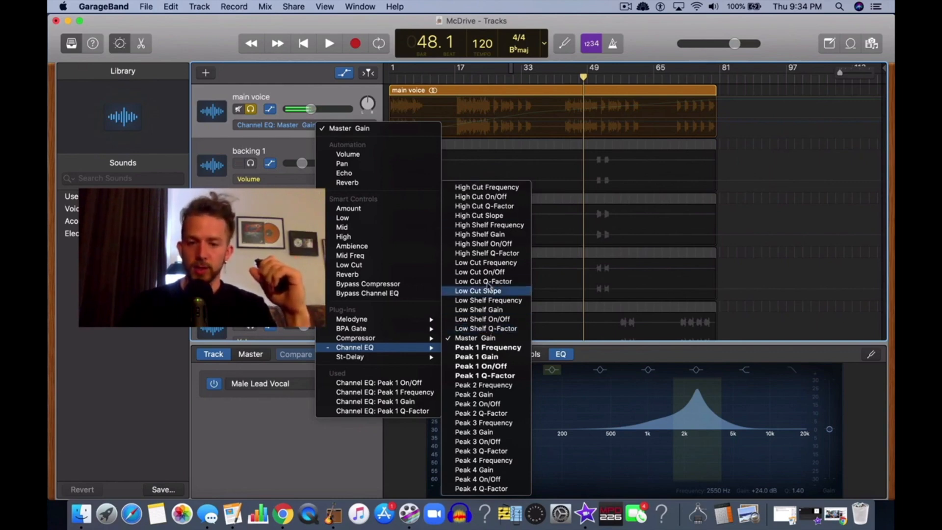
pyautogui.moveTo(486, 187)
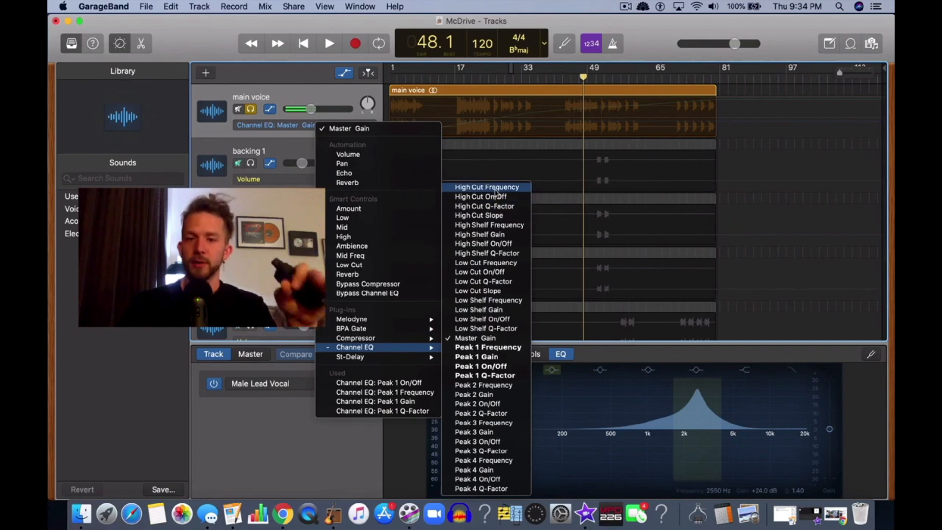